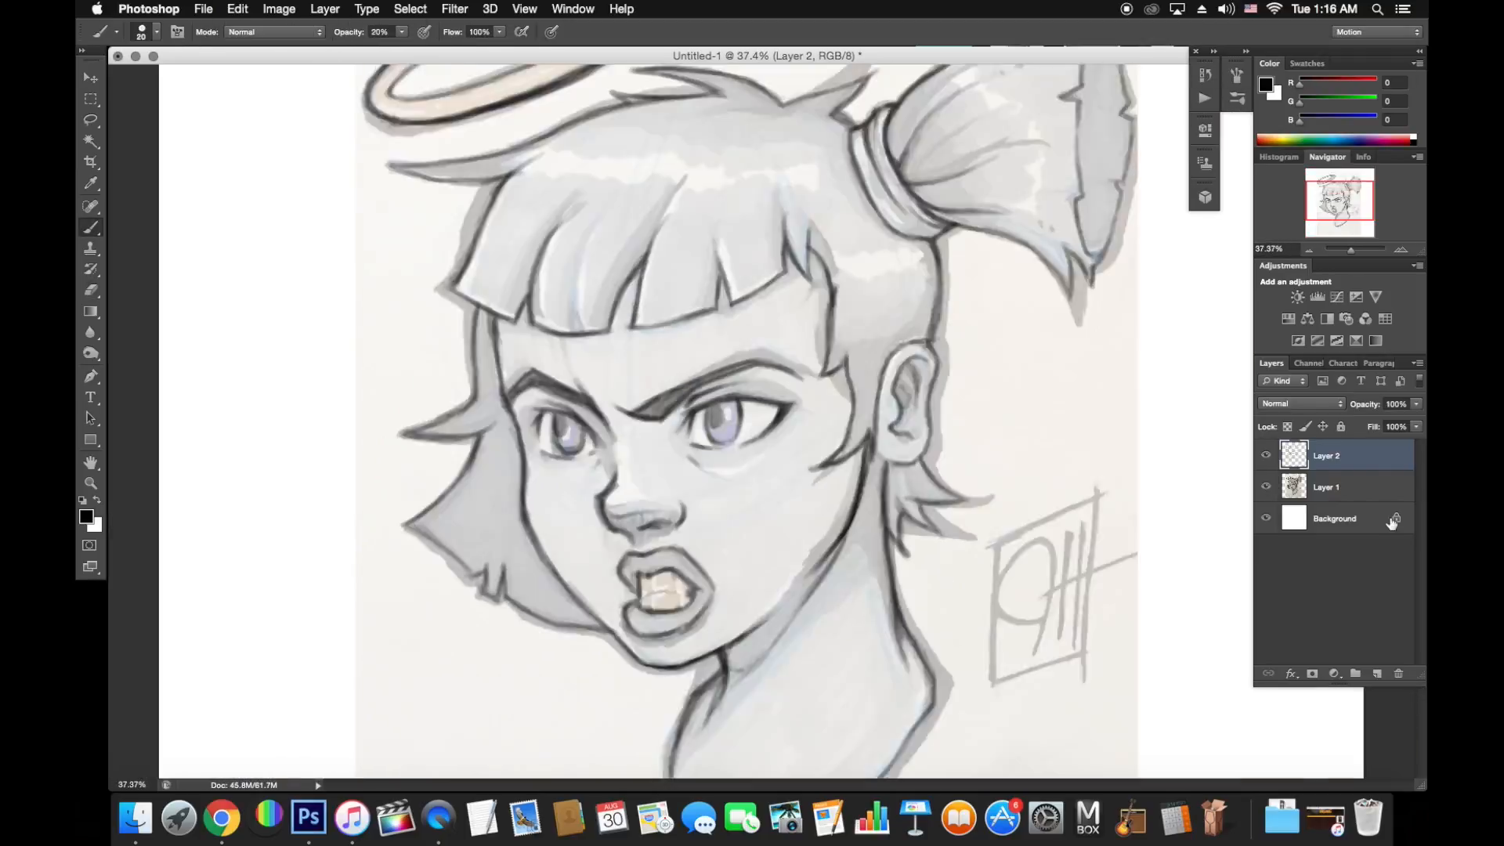
# Trace the bangs and ponytail line art on Layer 2 with the Brush at 20% opacity.
pyautogui.click(1266, 486)
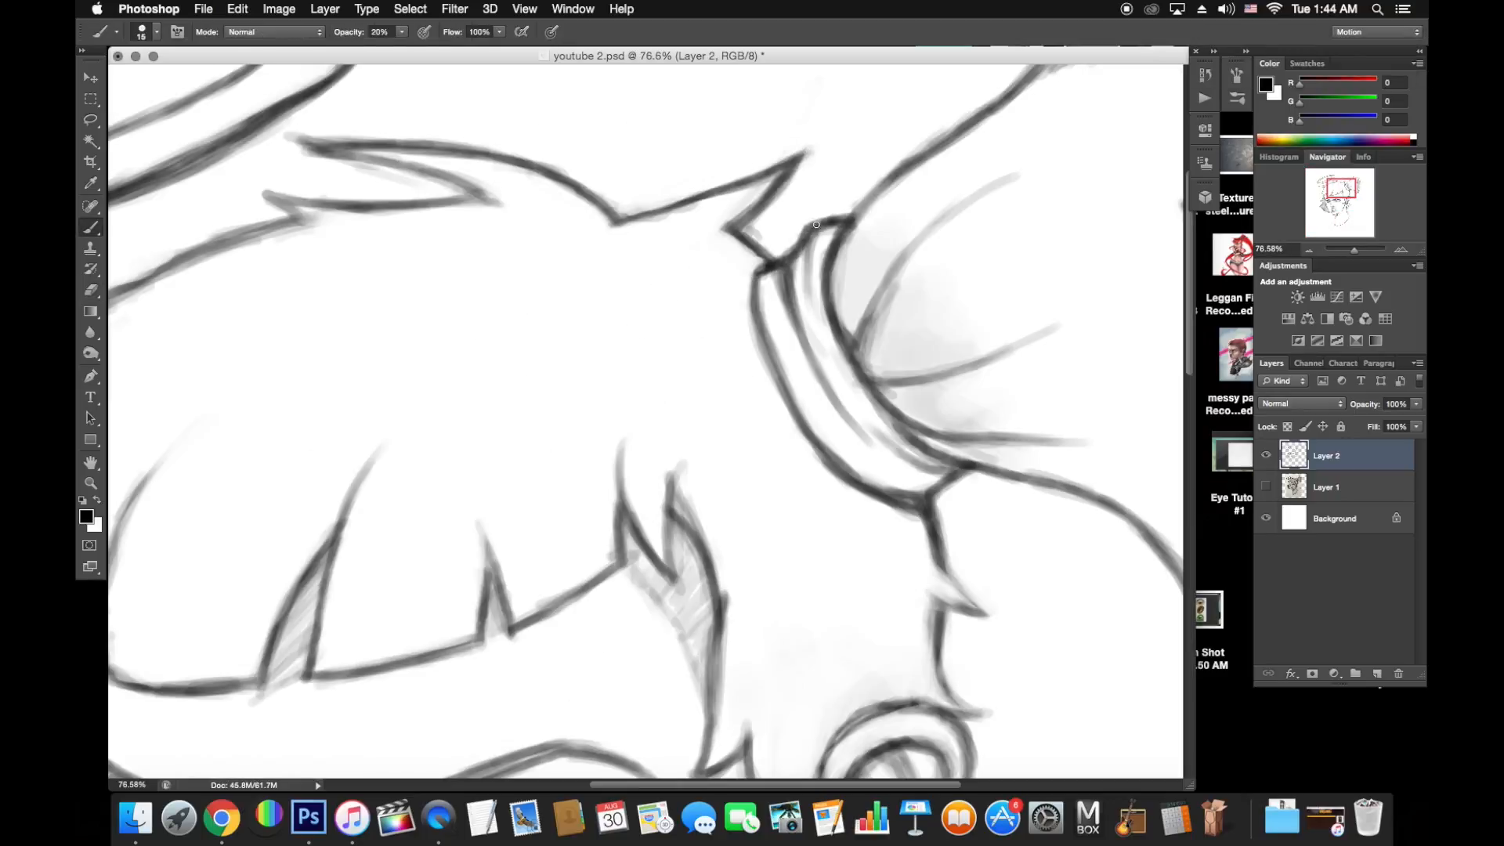
# Paint grayscale shading for skin, hair and halo on separate layers over the gray background.
pyautogui.click(428, 818)
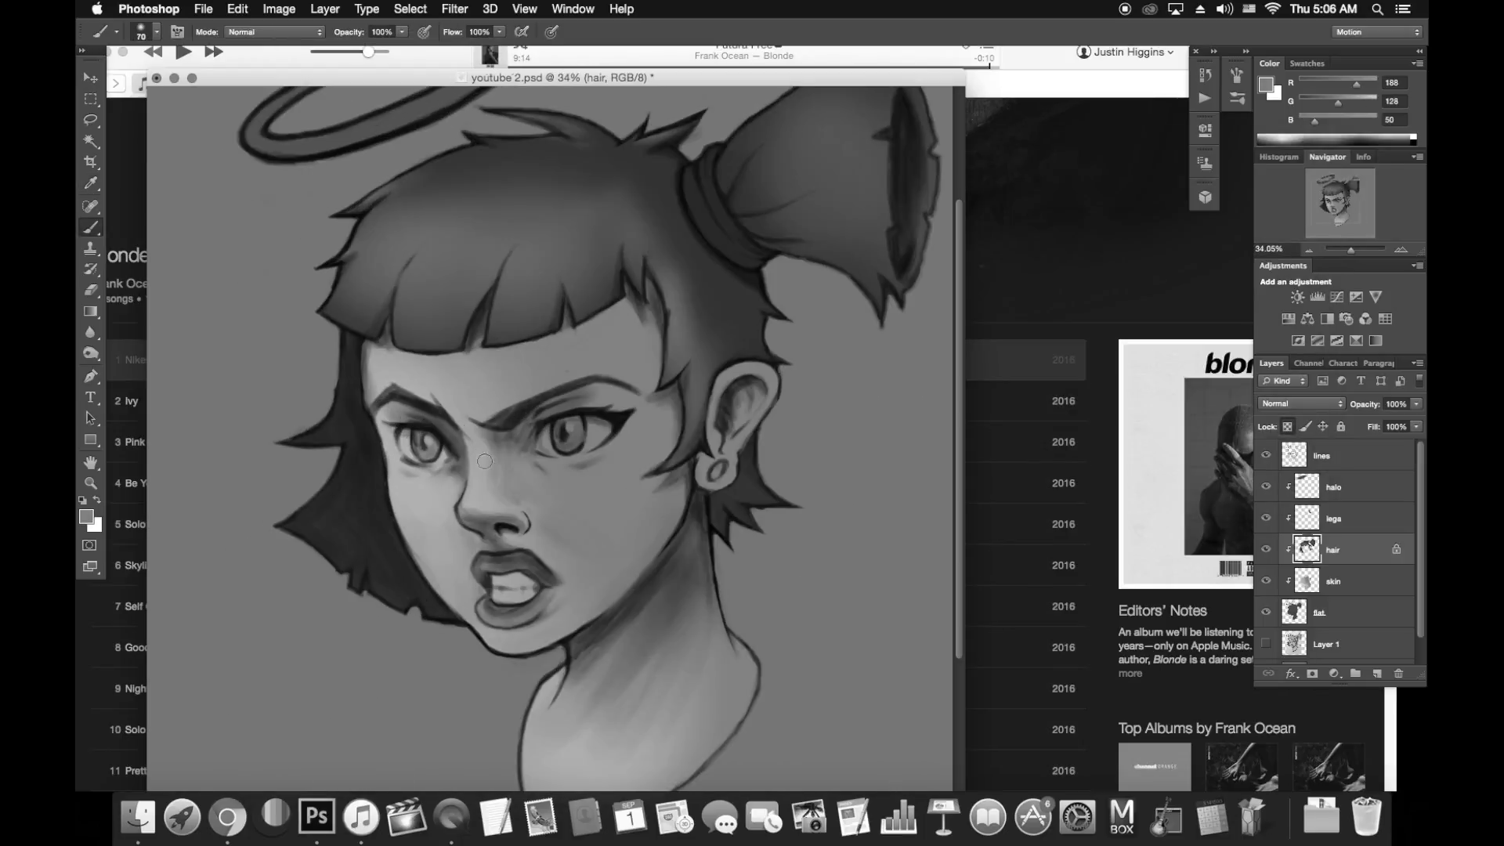
# Choose foreground colour #533a11 in the Color Picker for the eyes layer.
pyautogui.click(85, 515)
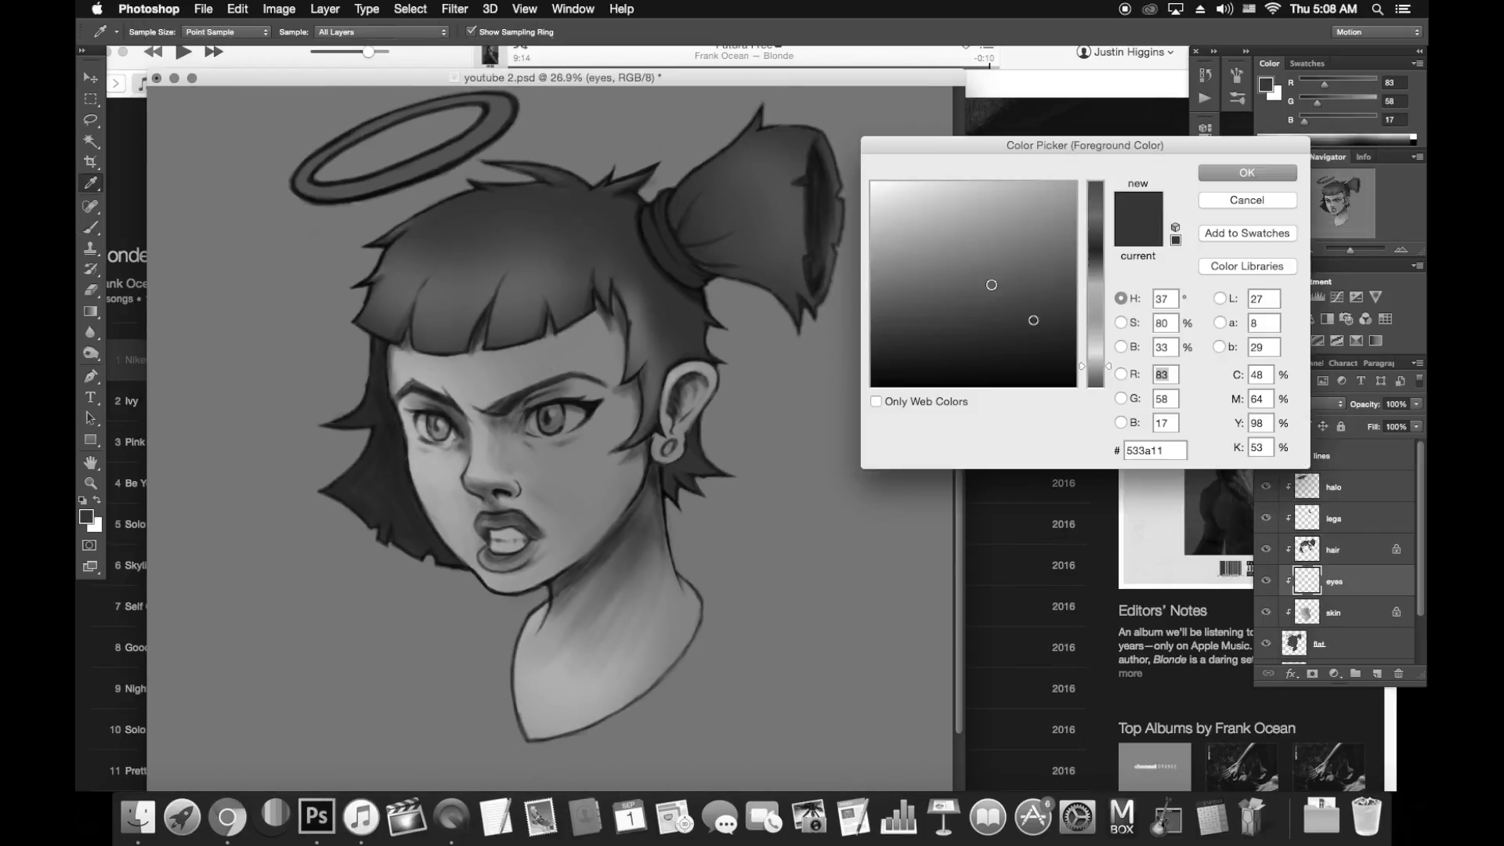
pyautogui.click(1246, 172)
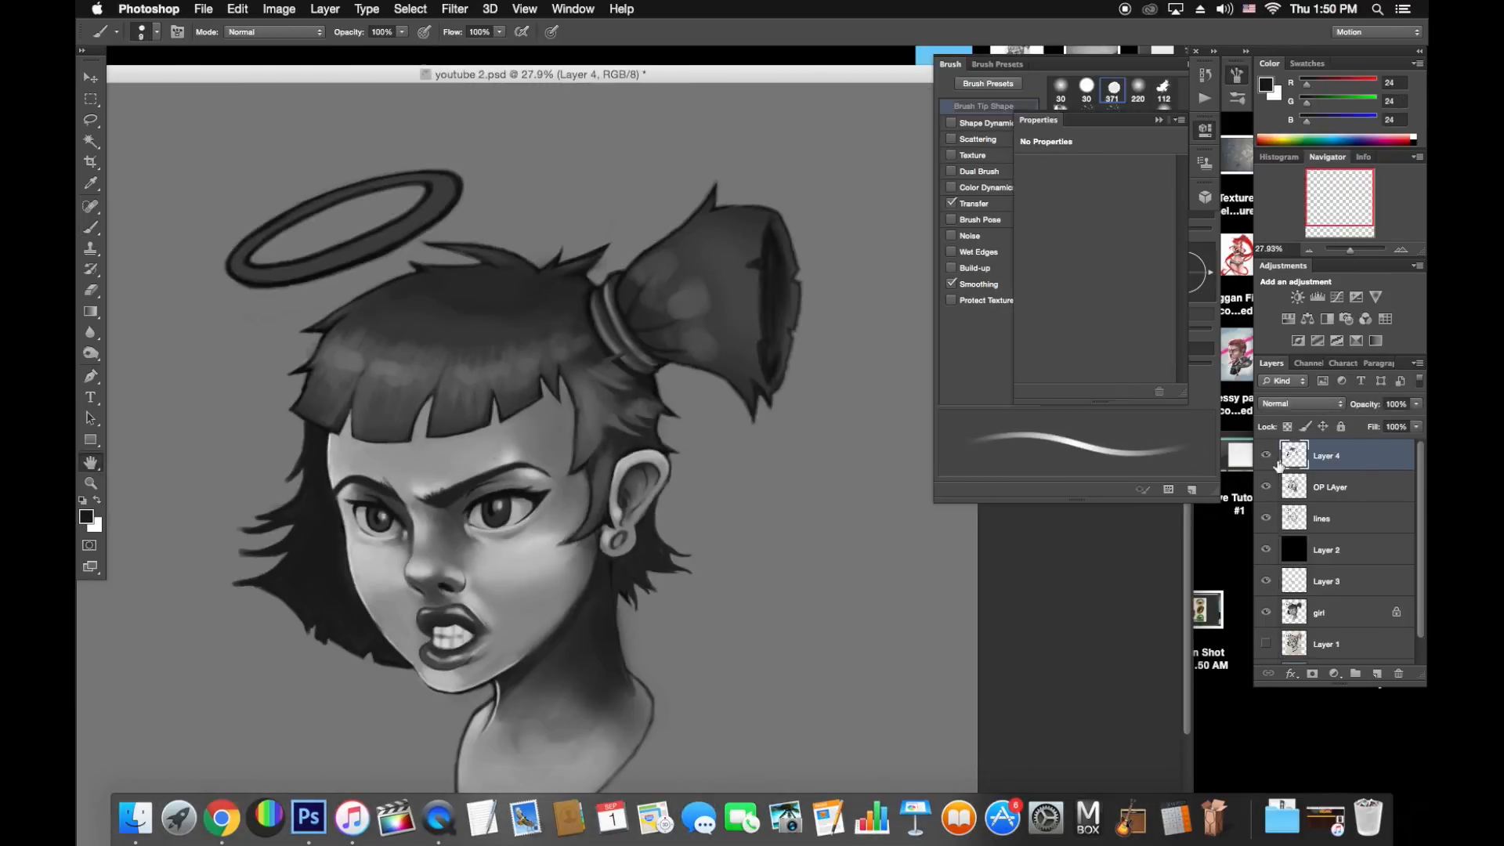
# Hide the panels with Tab to view the highlighted hair and deepened face shading.
pyautogui.press('Tab')
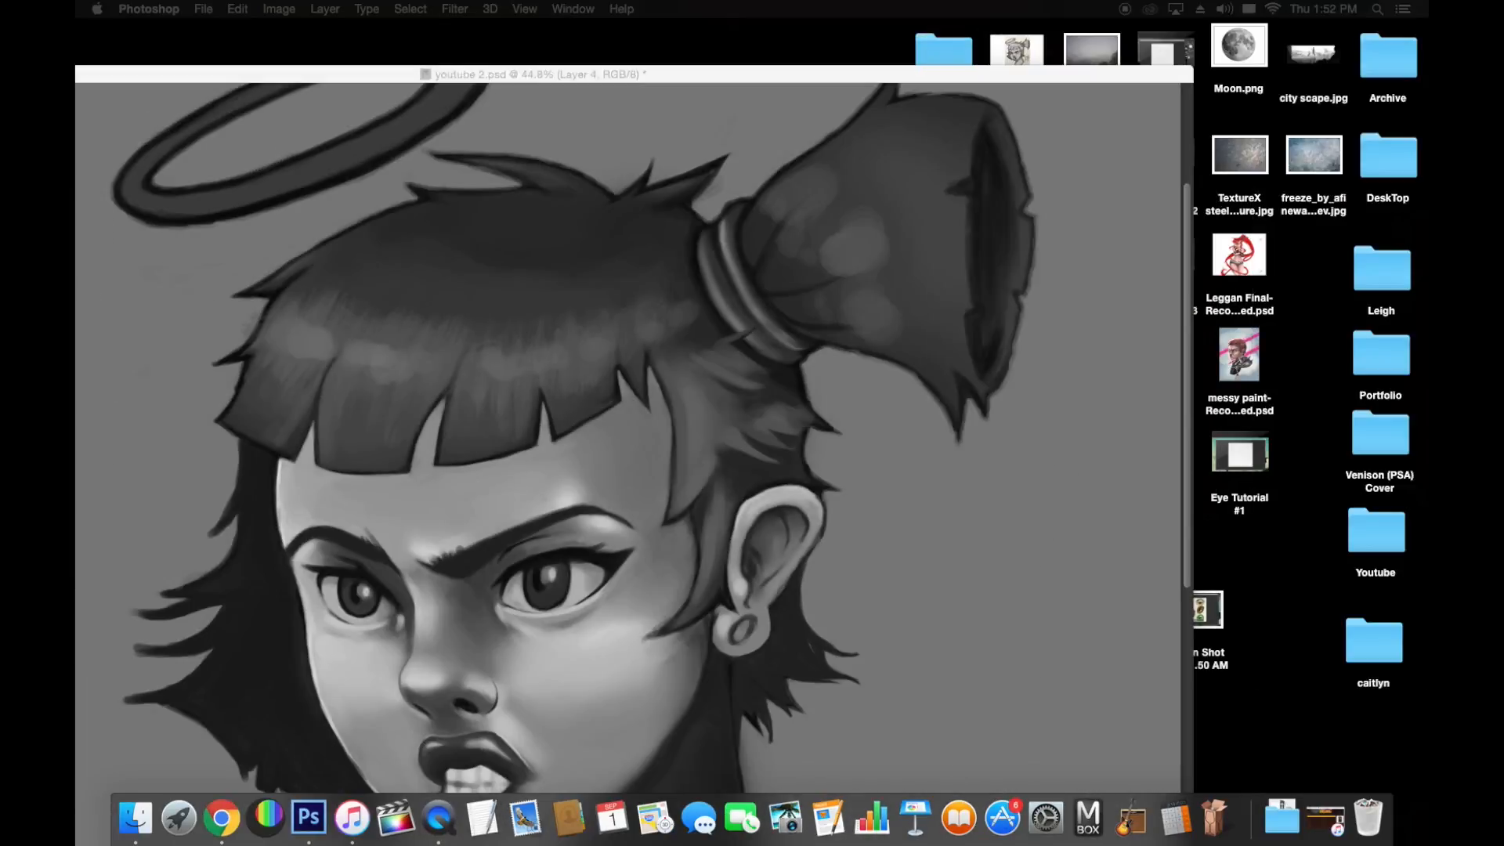